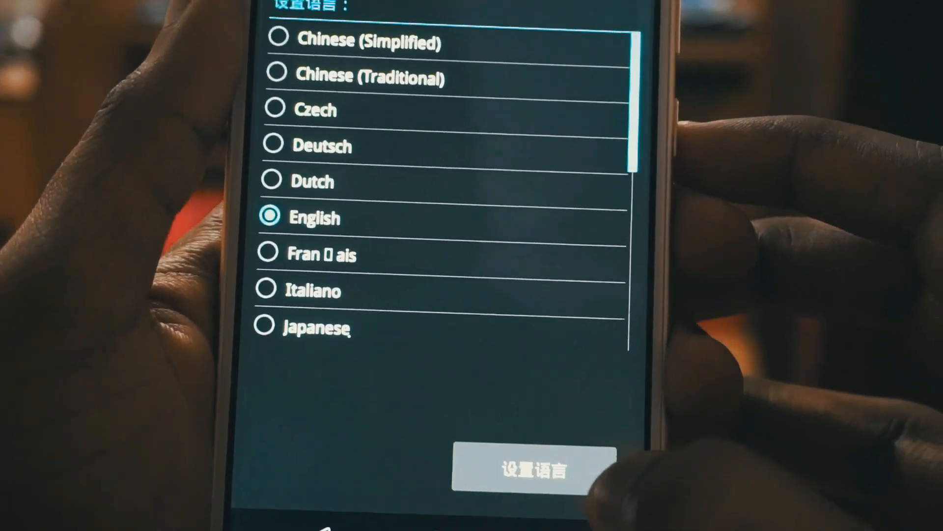
# - Confirm English with Set Language, returning to the English main menu
pyautogui.click(529, 469)
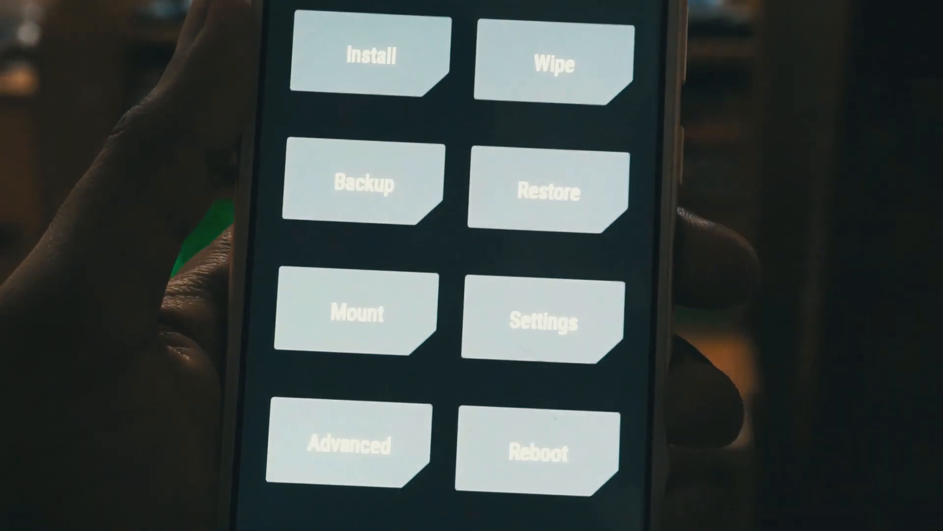